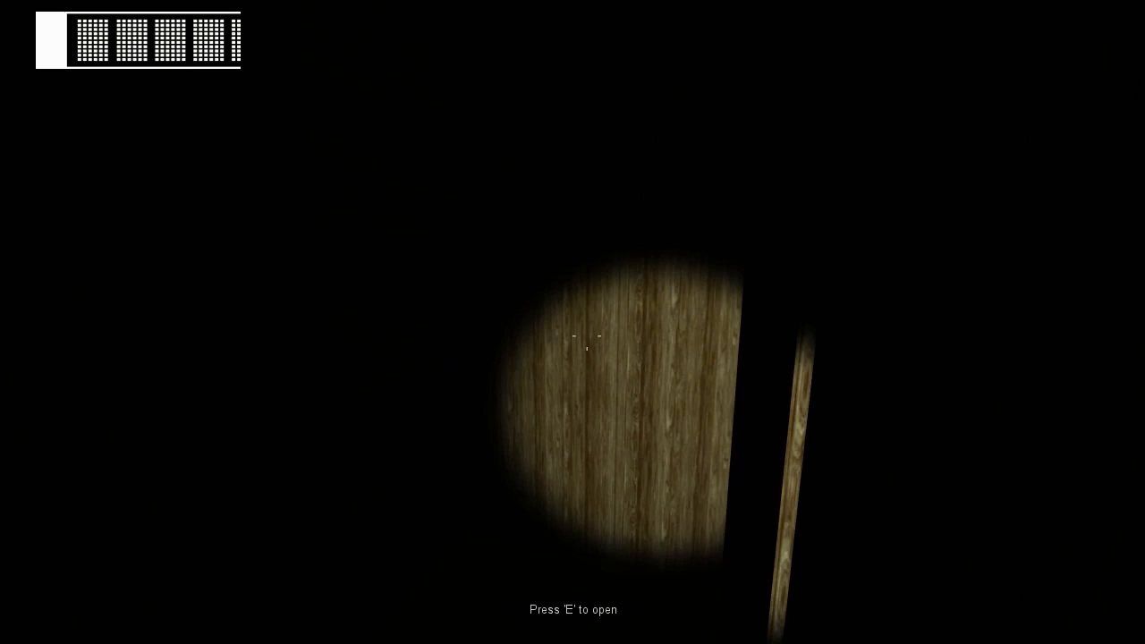
pyautogui.press('e')
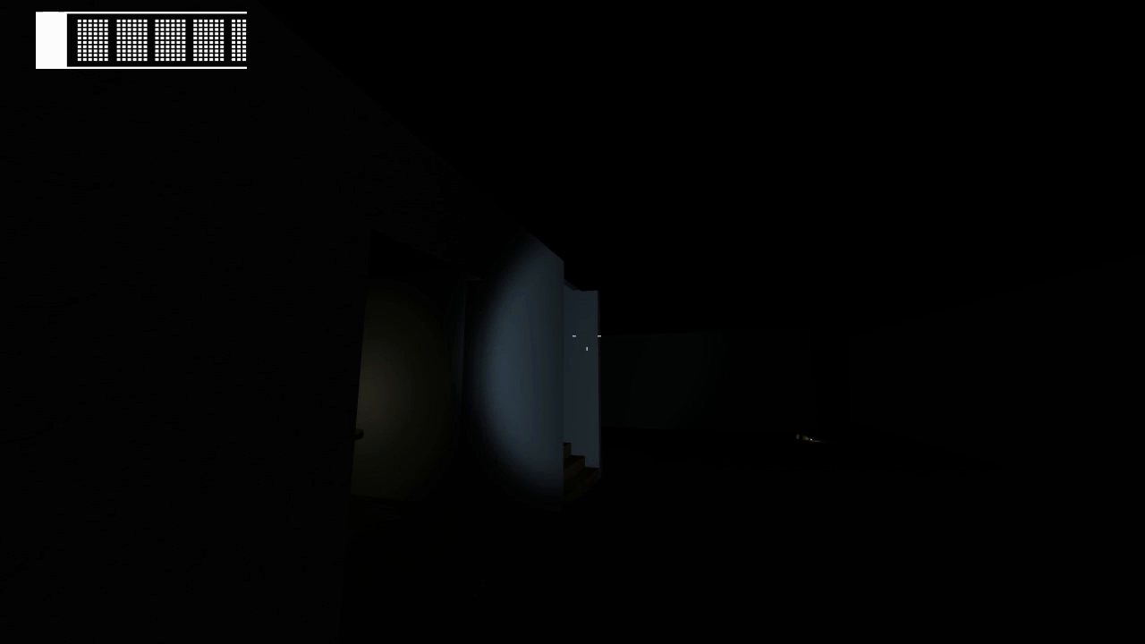